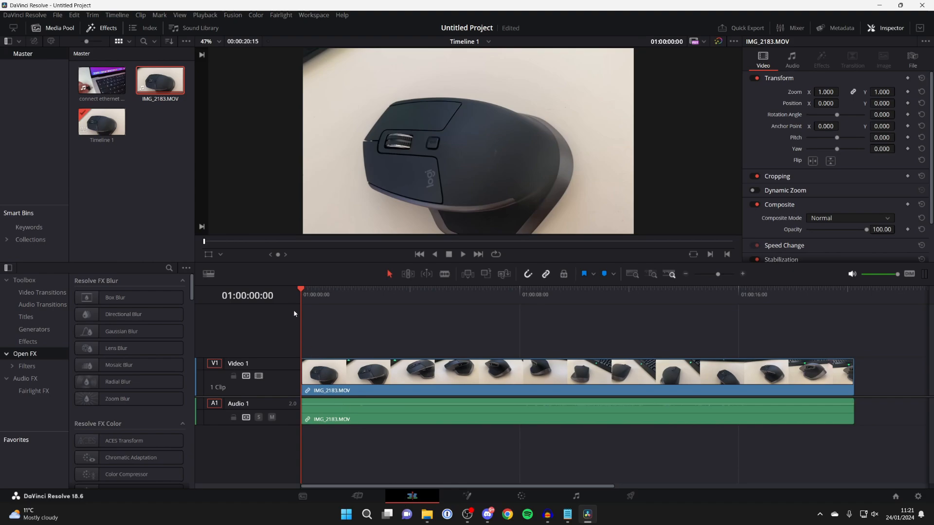
Turn on Retime Controls for the mouse clip on the Edit timeline
left_click(324, 288)
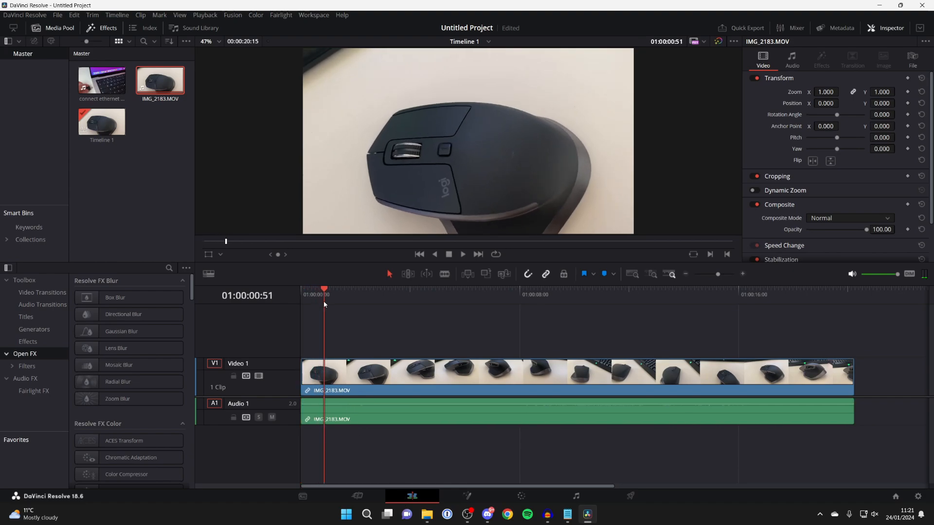
right_click(324, 372)
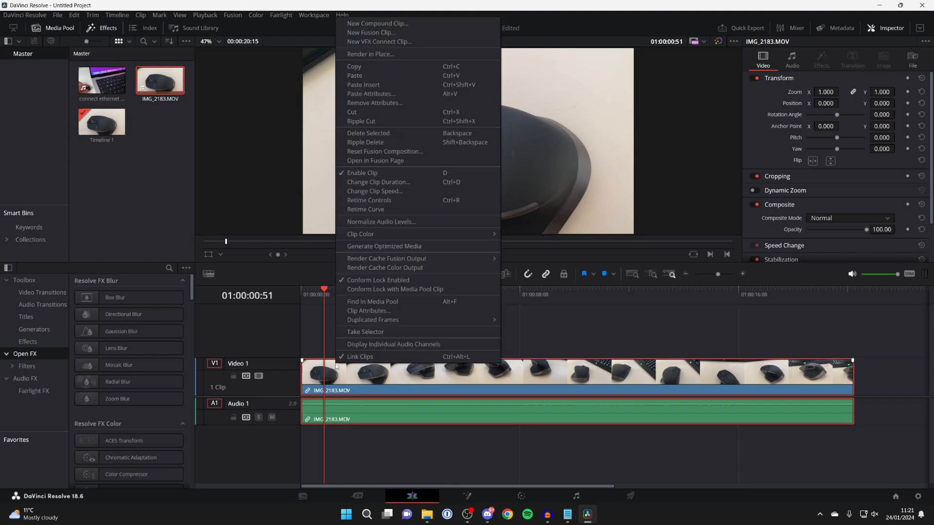
left_click(374, 191)
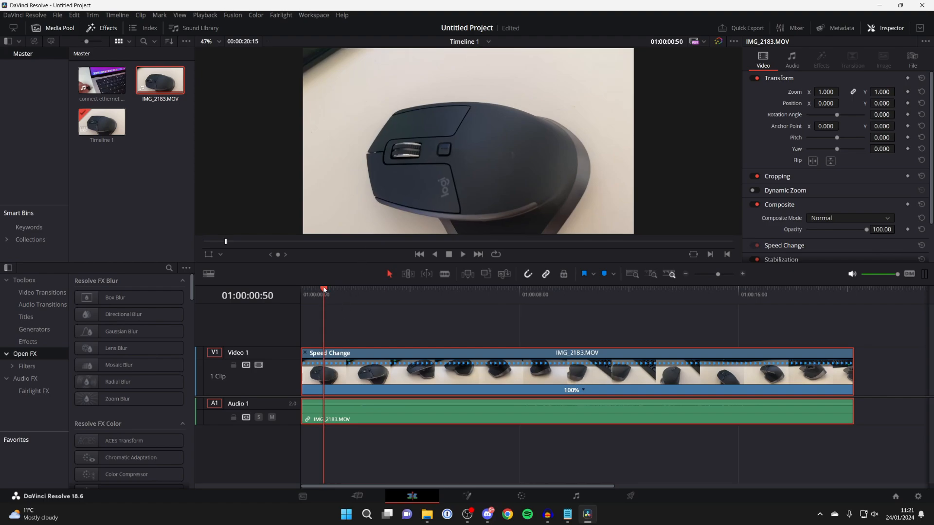
Add speed points at about 5 and 15 seconds, splitting the mouse clip into three sections
left_click(443, 295)
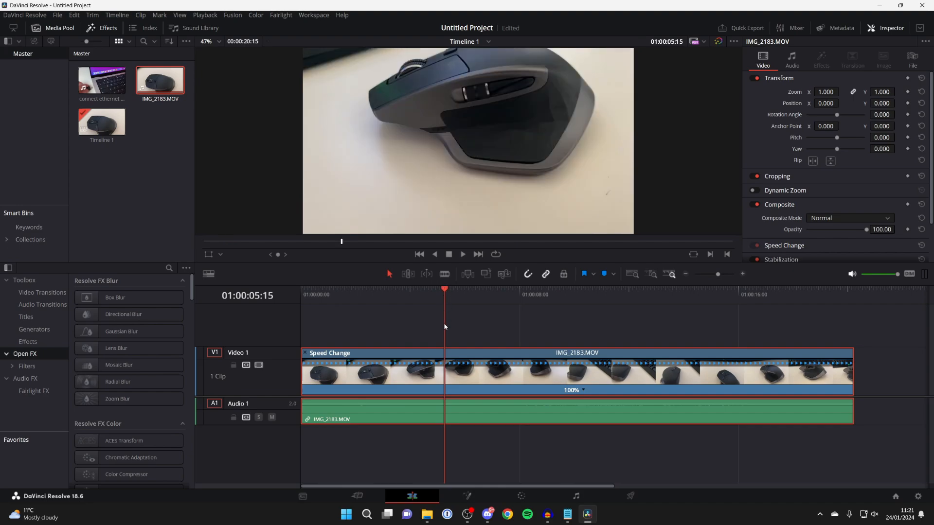
mouse_move(496, 370)
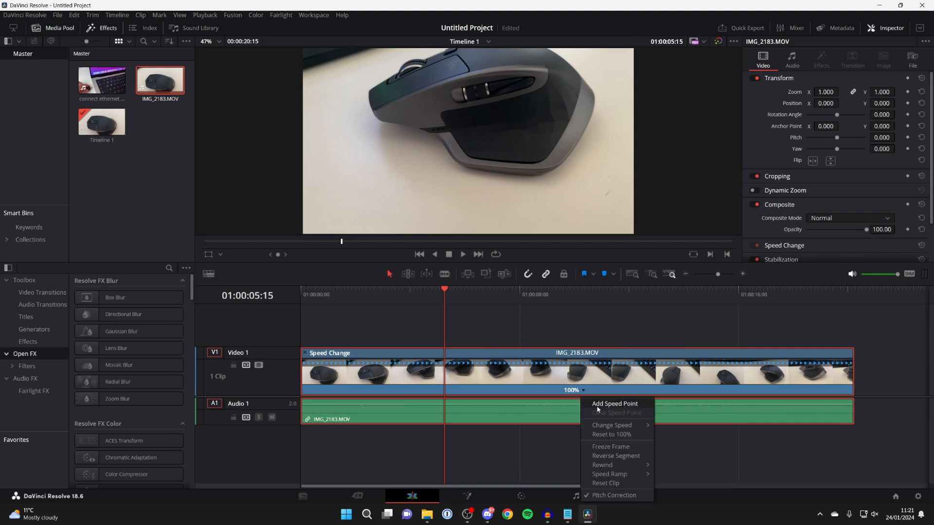
left_click(614, 404)
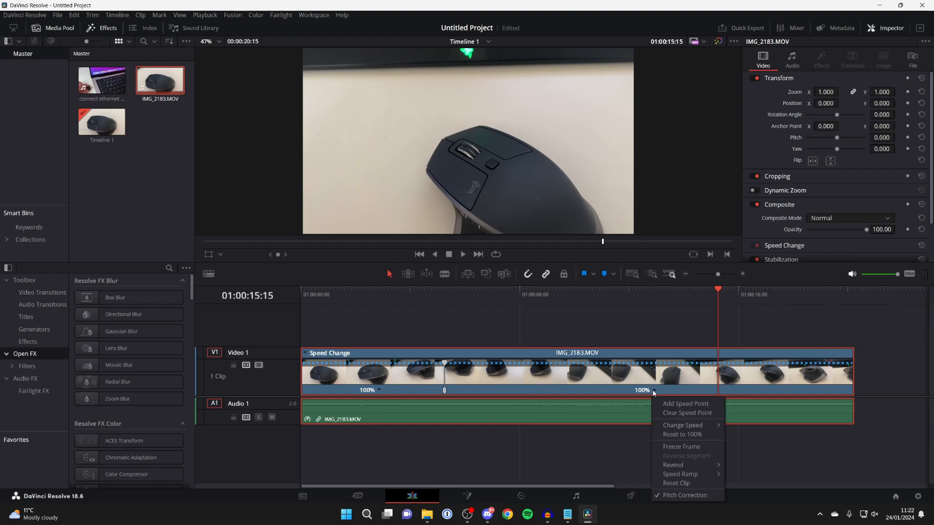
left_click(685, 403)
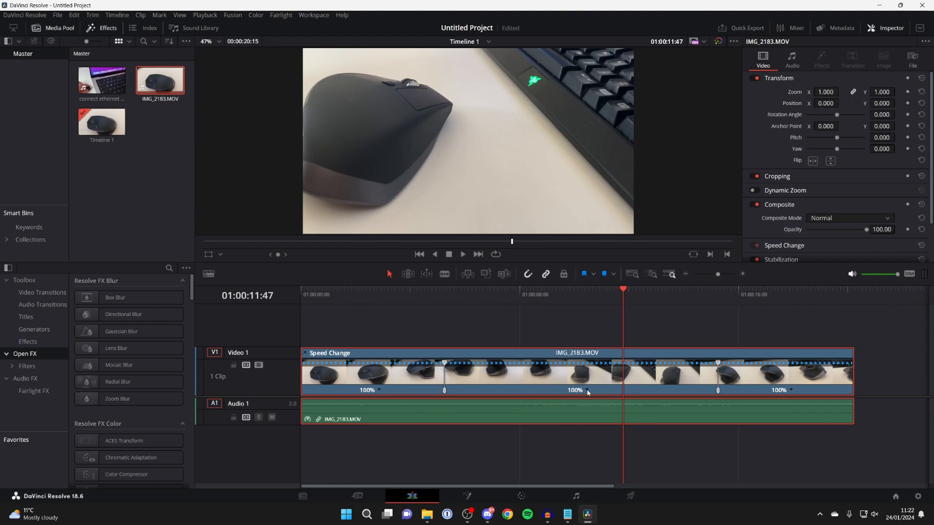
Set the middle section of the mouse clip to 400% speed
right_click(586, 390)
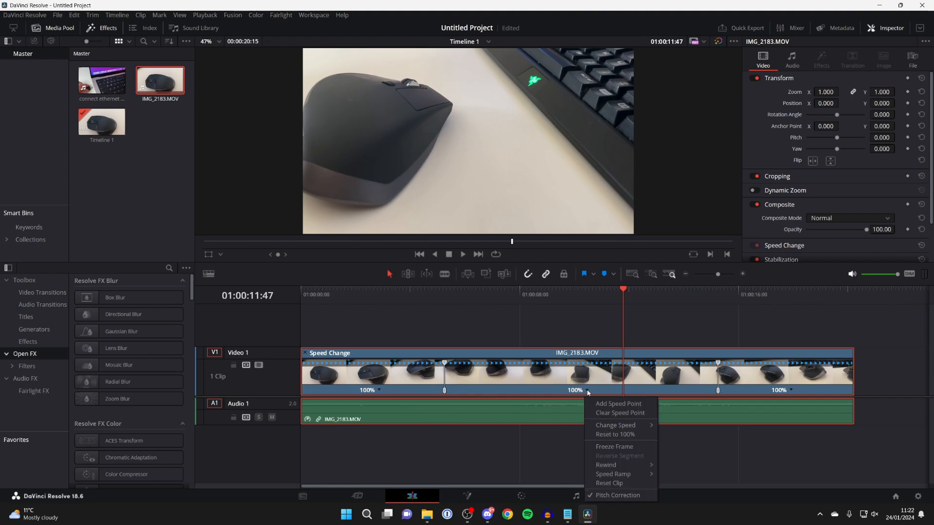
mouse_move(614, 424)
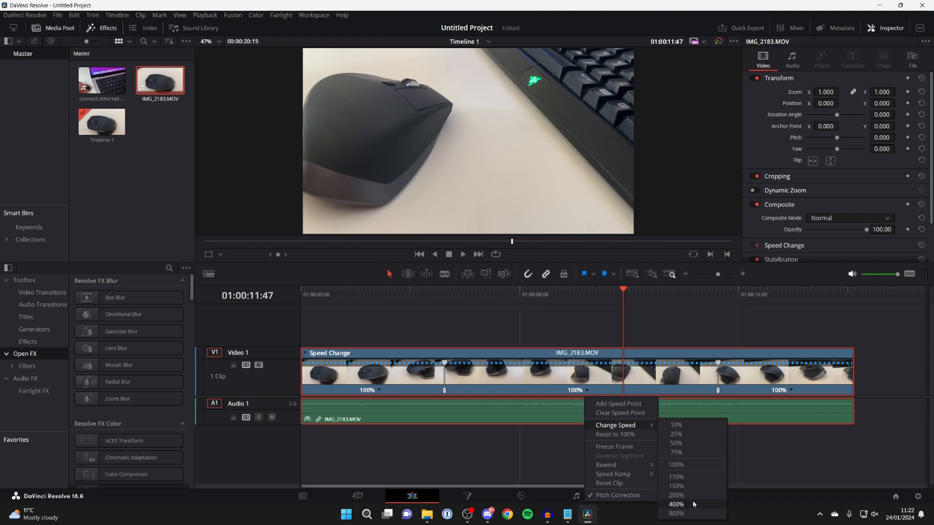
left_click(676, 504)
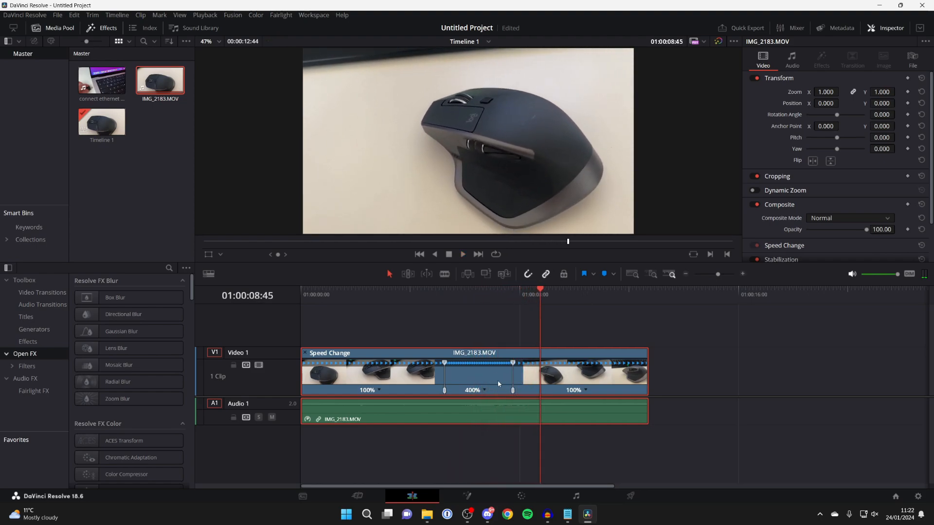
Raise the middle section to about 845% and slow the outer sections to 50%
right_click(498, 383)
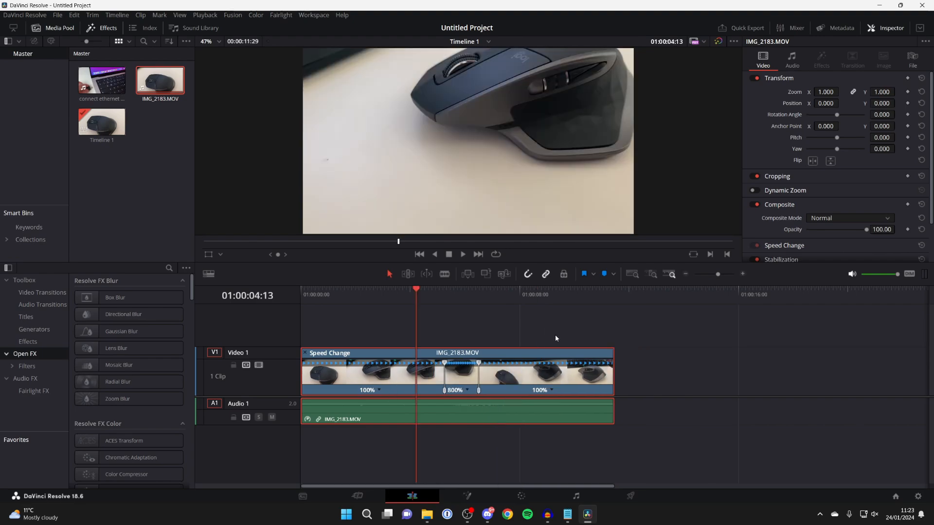
mouse_move(472, 382)
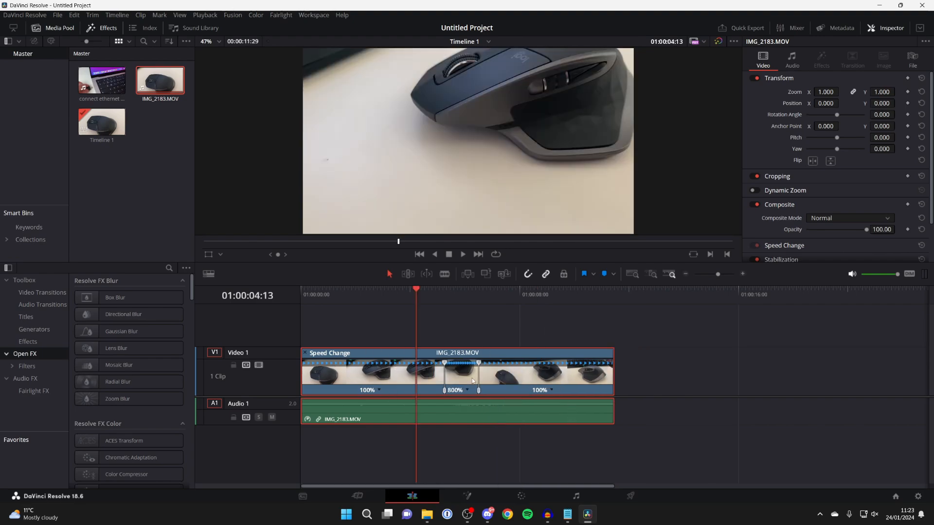
right_click(472, 380)
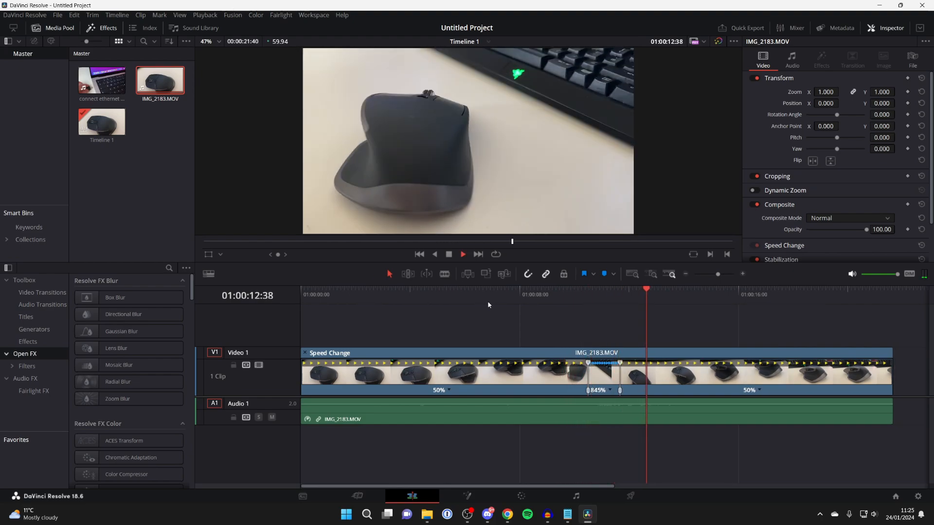
Stop playback and bring up the mouse clip's options for the retime curve
left_click(462, 254)
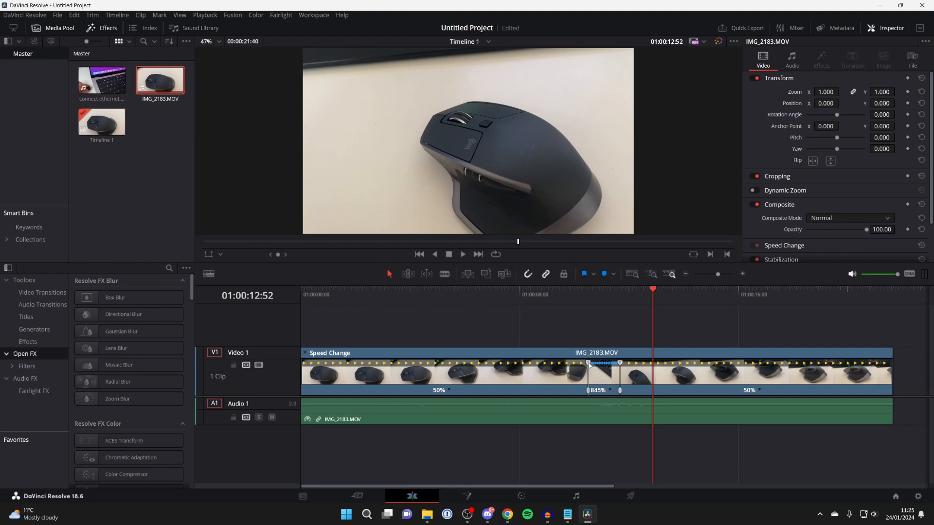
right_click(571, 378)
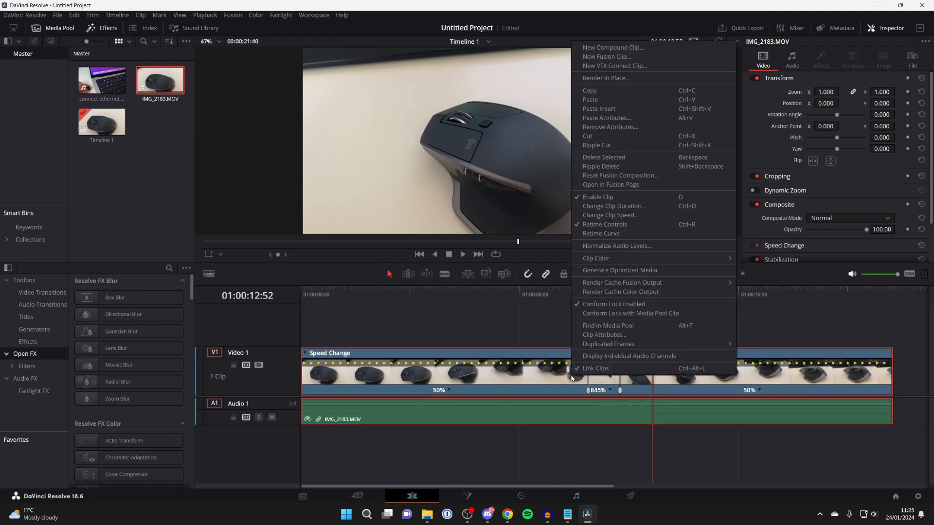
mouse_move(610, 262)
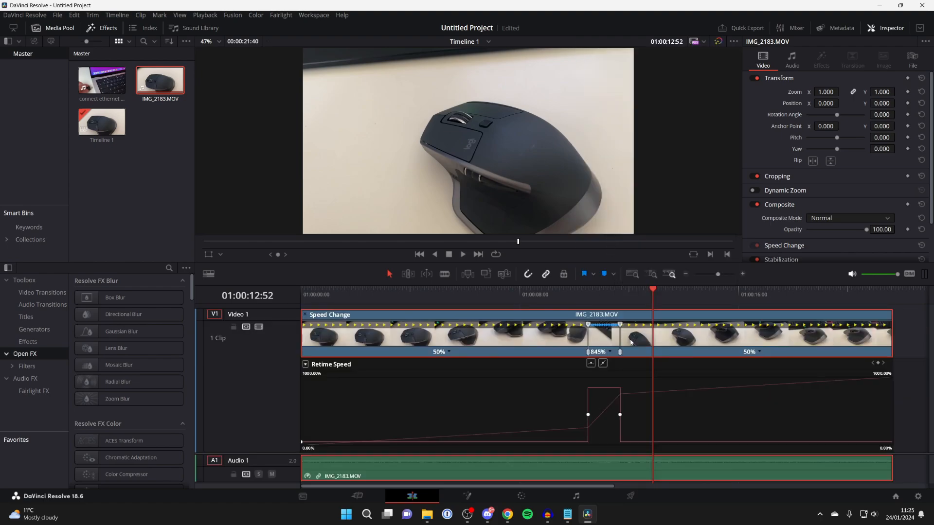
mouse_move(646, 406)
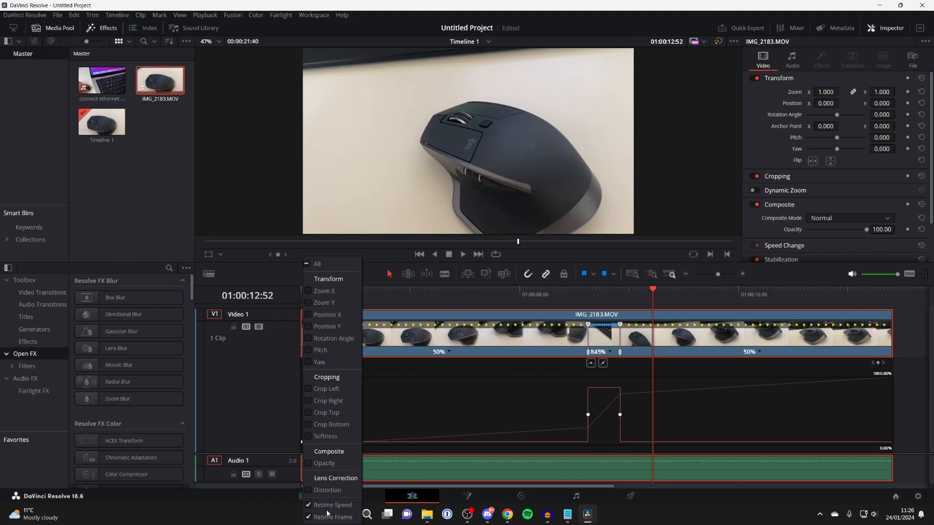
mouse_move(326, 516)
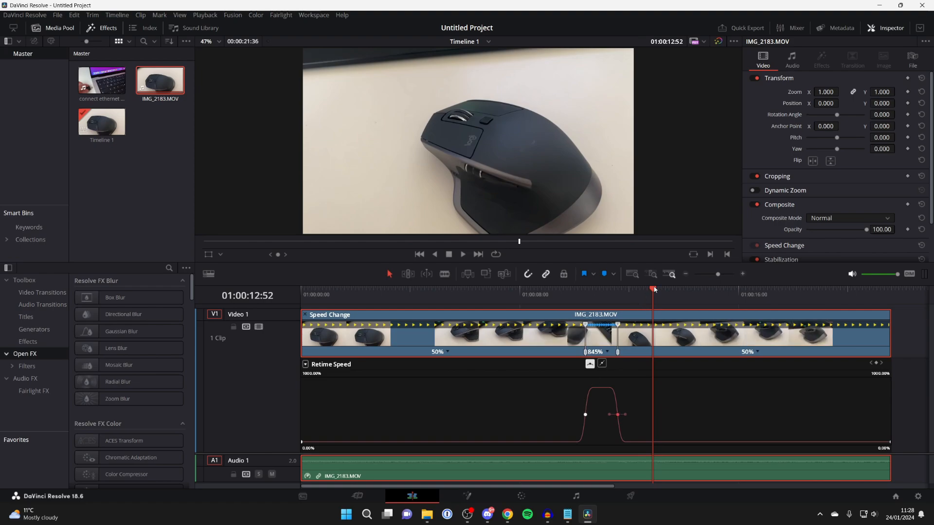
left_click(575, 294)
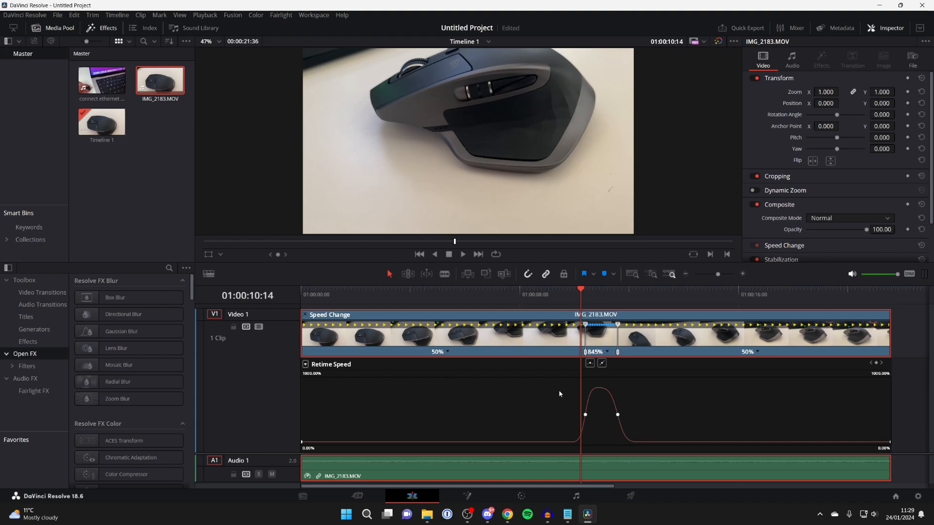
mouse_move(584, 350)
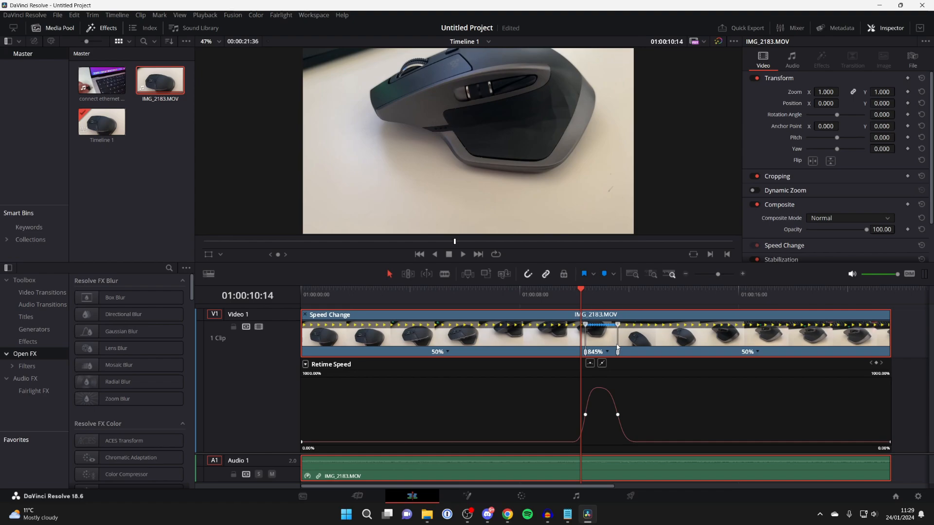
mouse_move(414, 361)
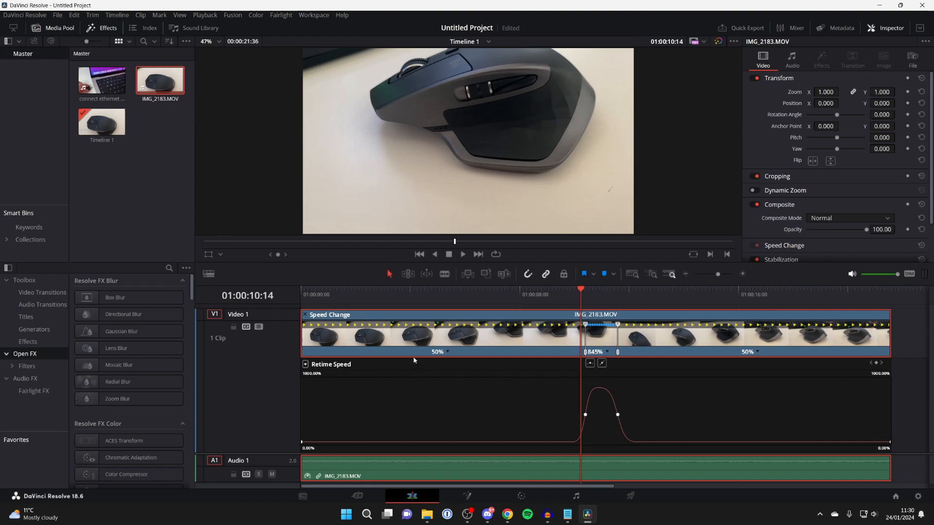